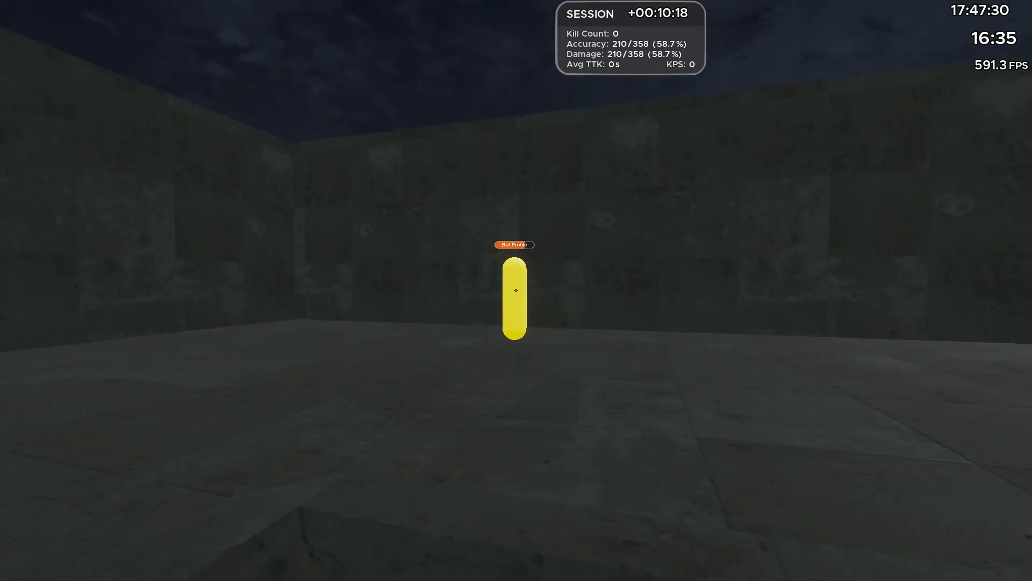
Step: Track and shoot the yellow capsule bot through five kills, raising accuracy to 71.8%
click(516, 289)
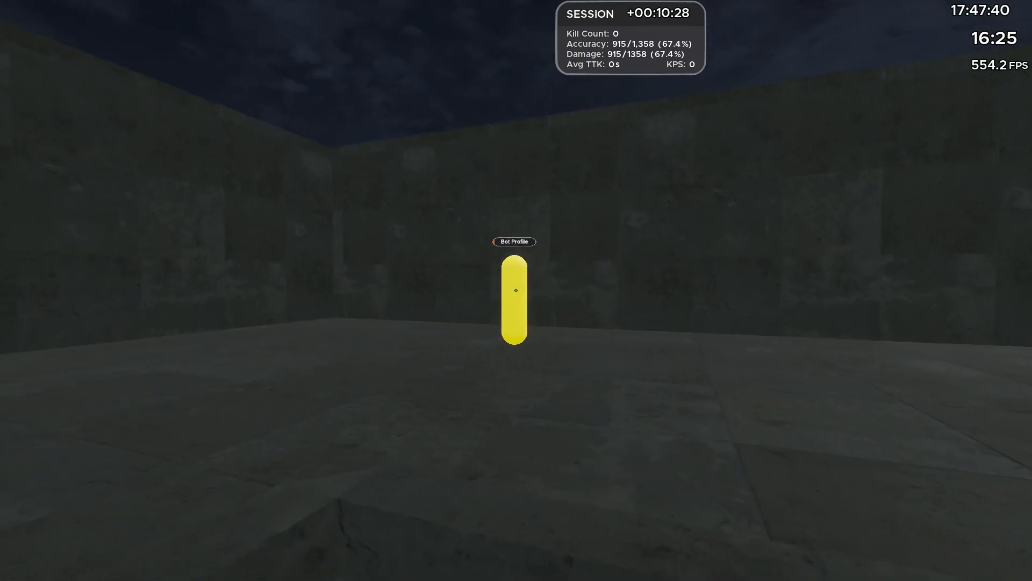
click(516, 290)
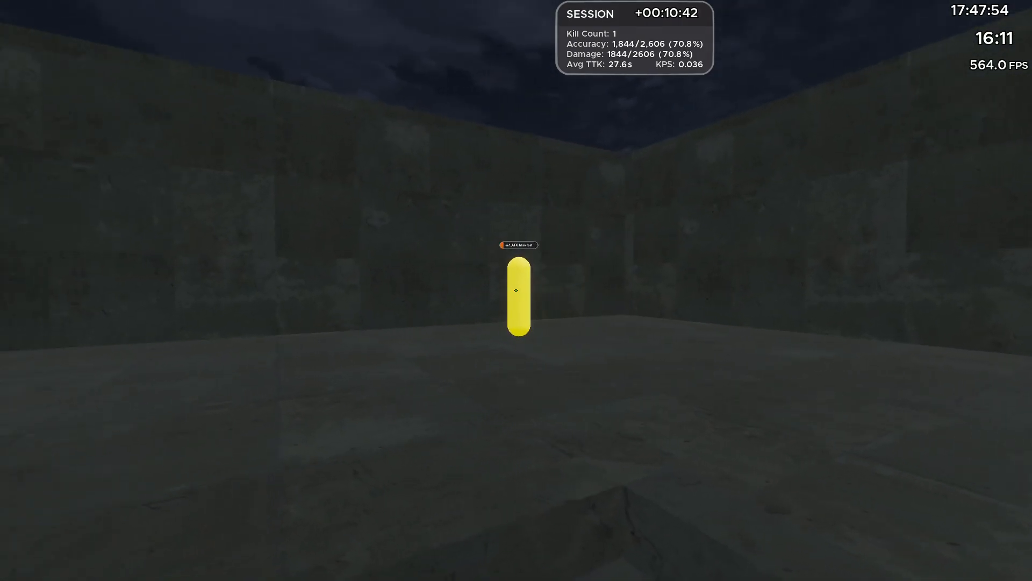
click(517, 290)
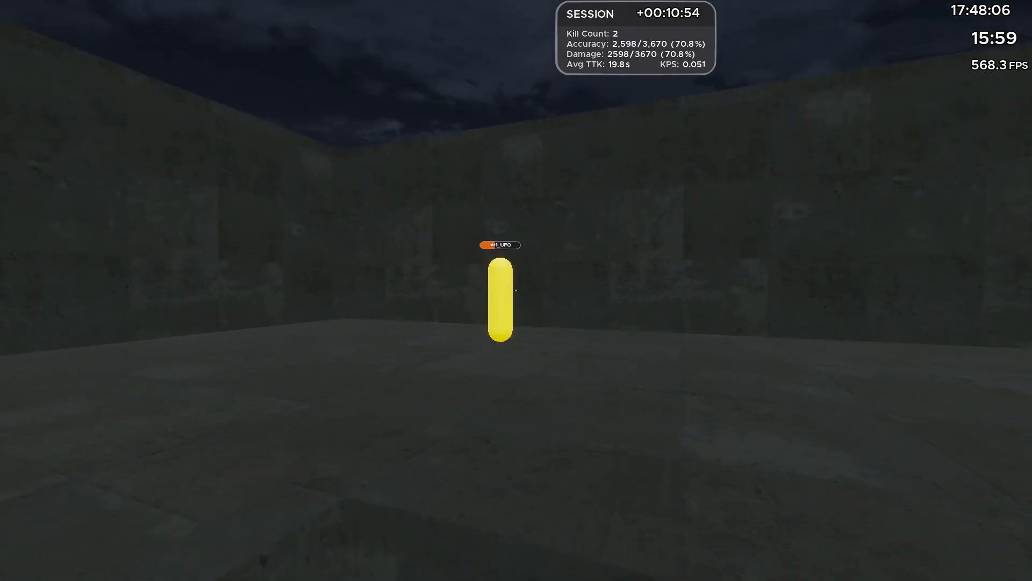
click(500, 297)
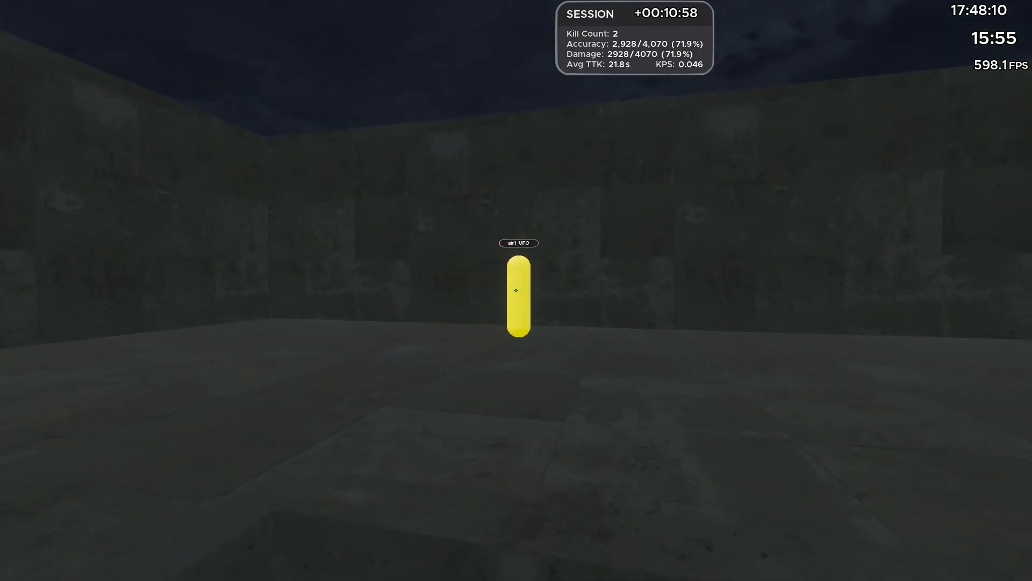
click(519, 290)
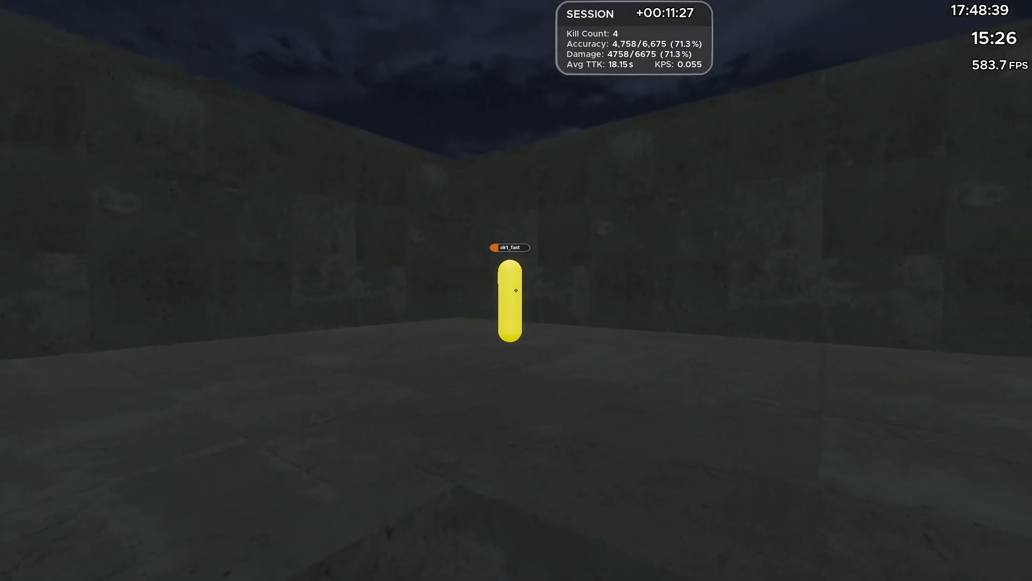
click(517, 290)
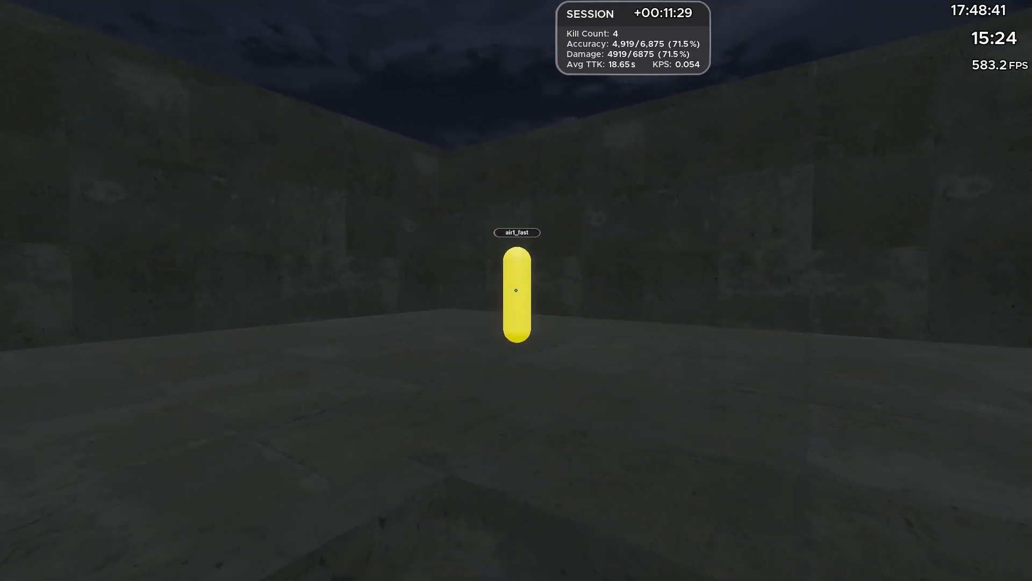
click(517, 290)
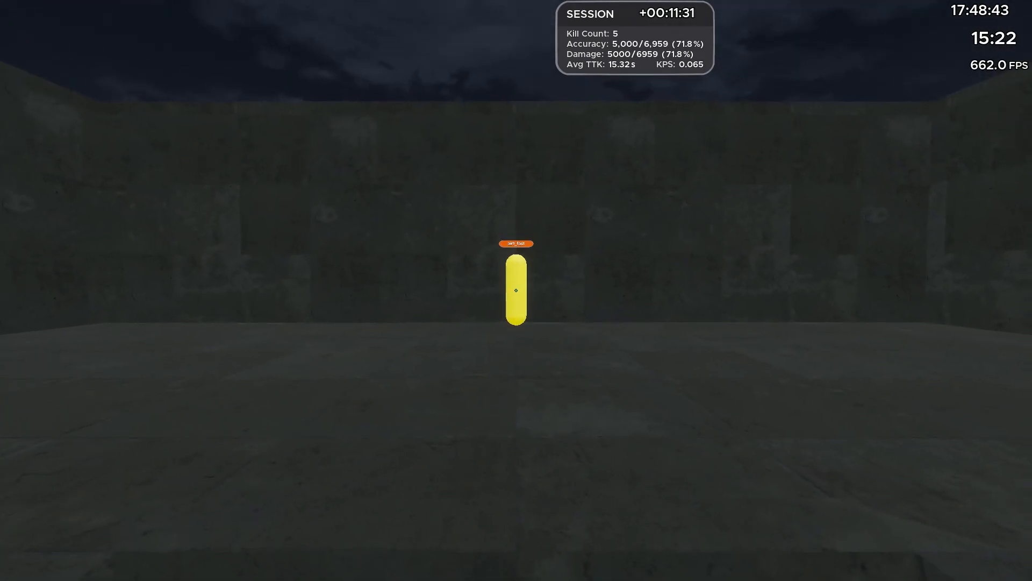